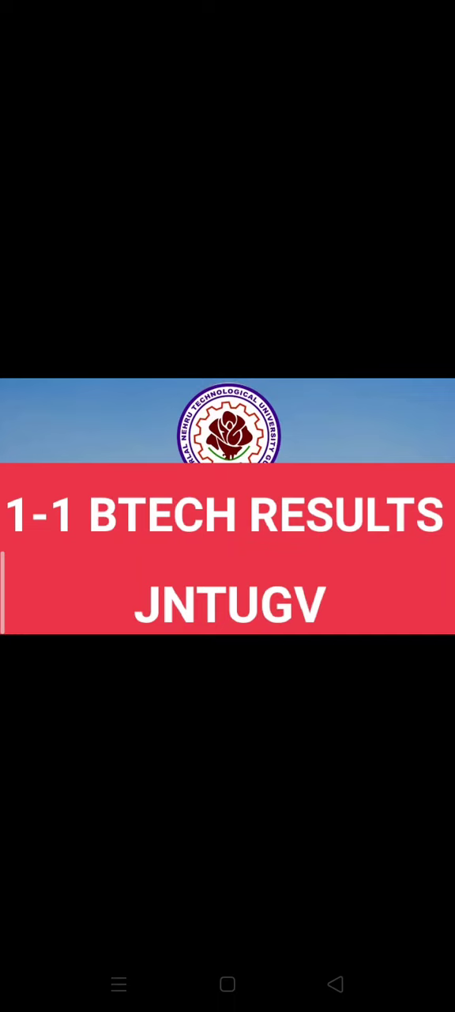
Reveal the May 14 date bar and Send, Favorite, Edit, Delete toolbar on the results photo.
left_click(228, 505)
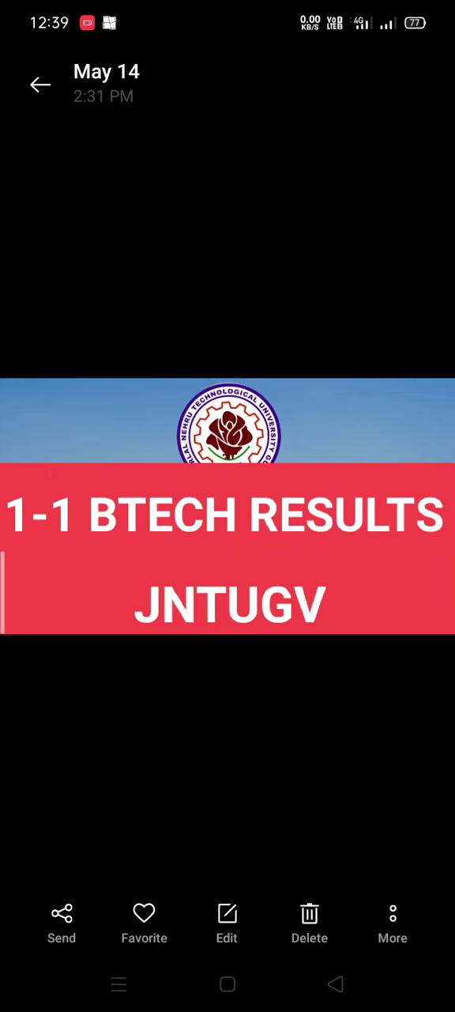